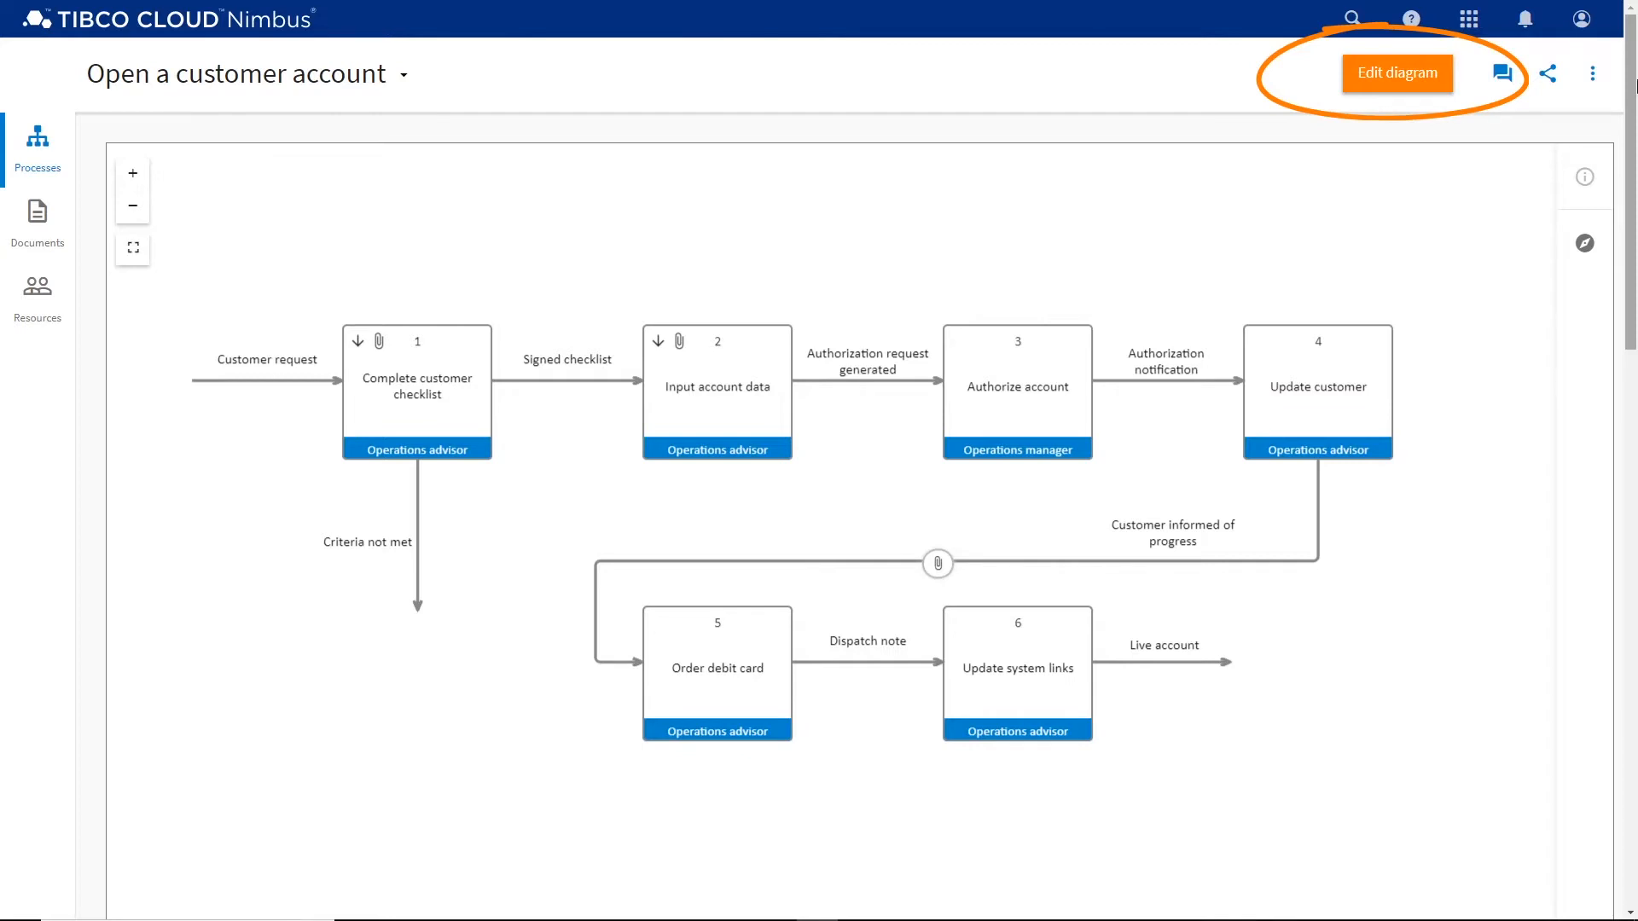
Step: Request edit rights so 'Open a customer account' becomes a locked draft
click(1397, 73)
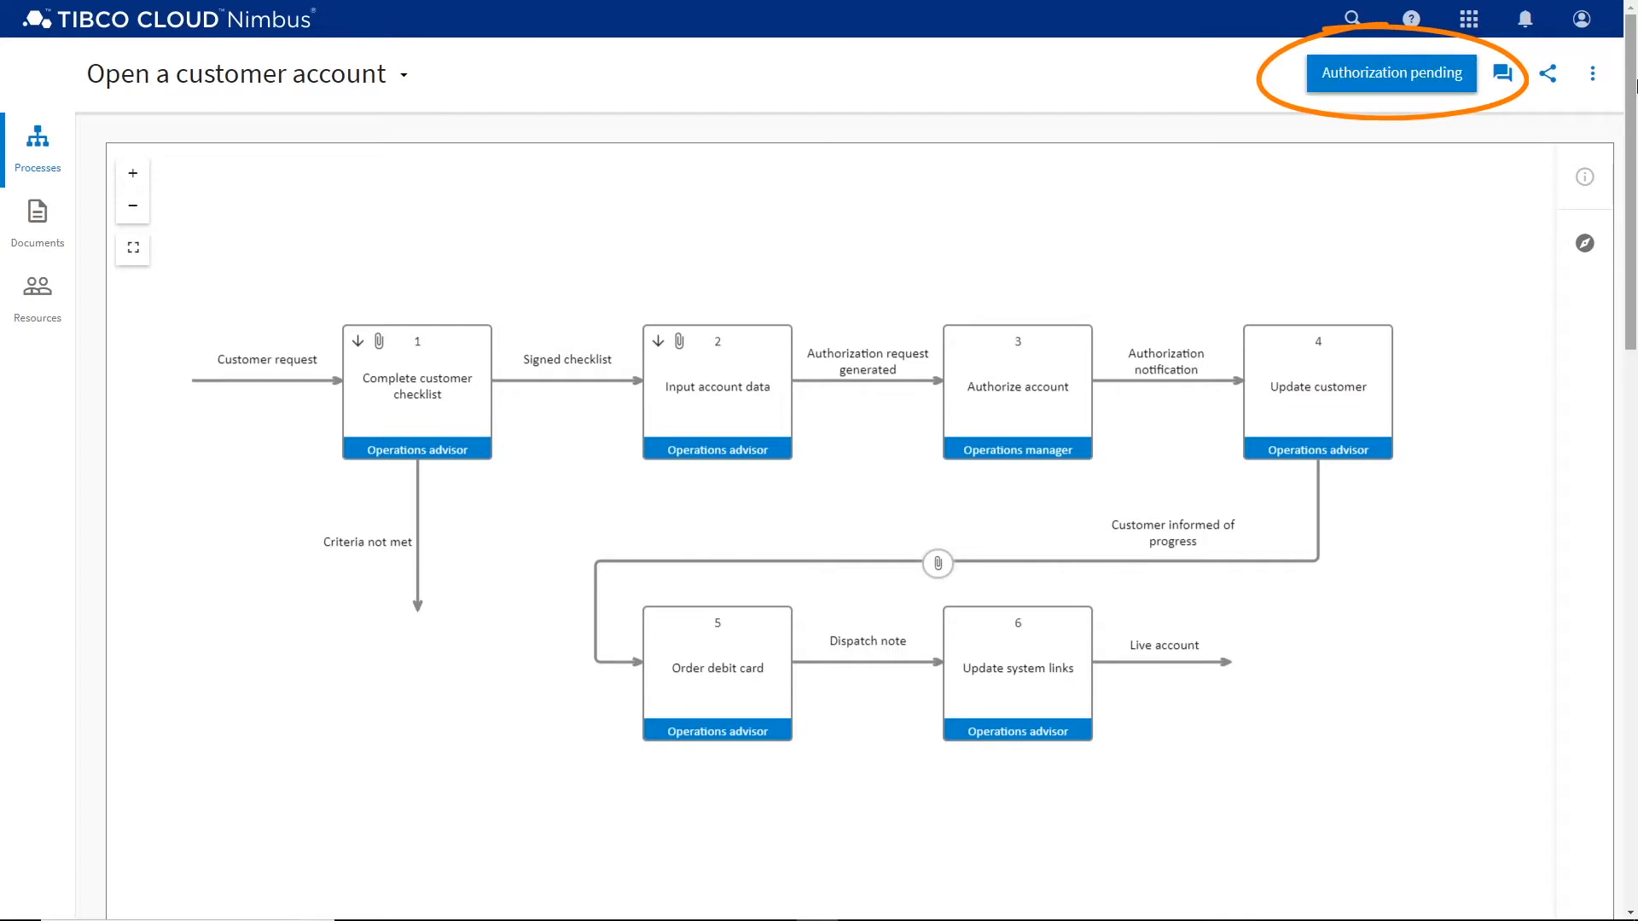
click(1391, 73)
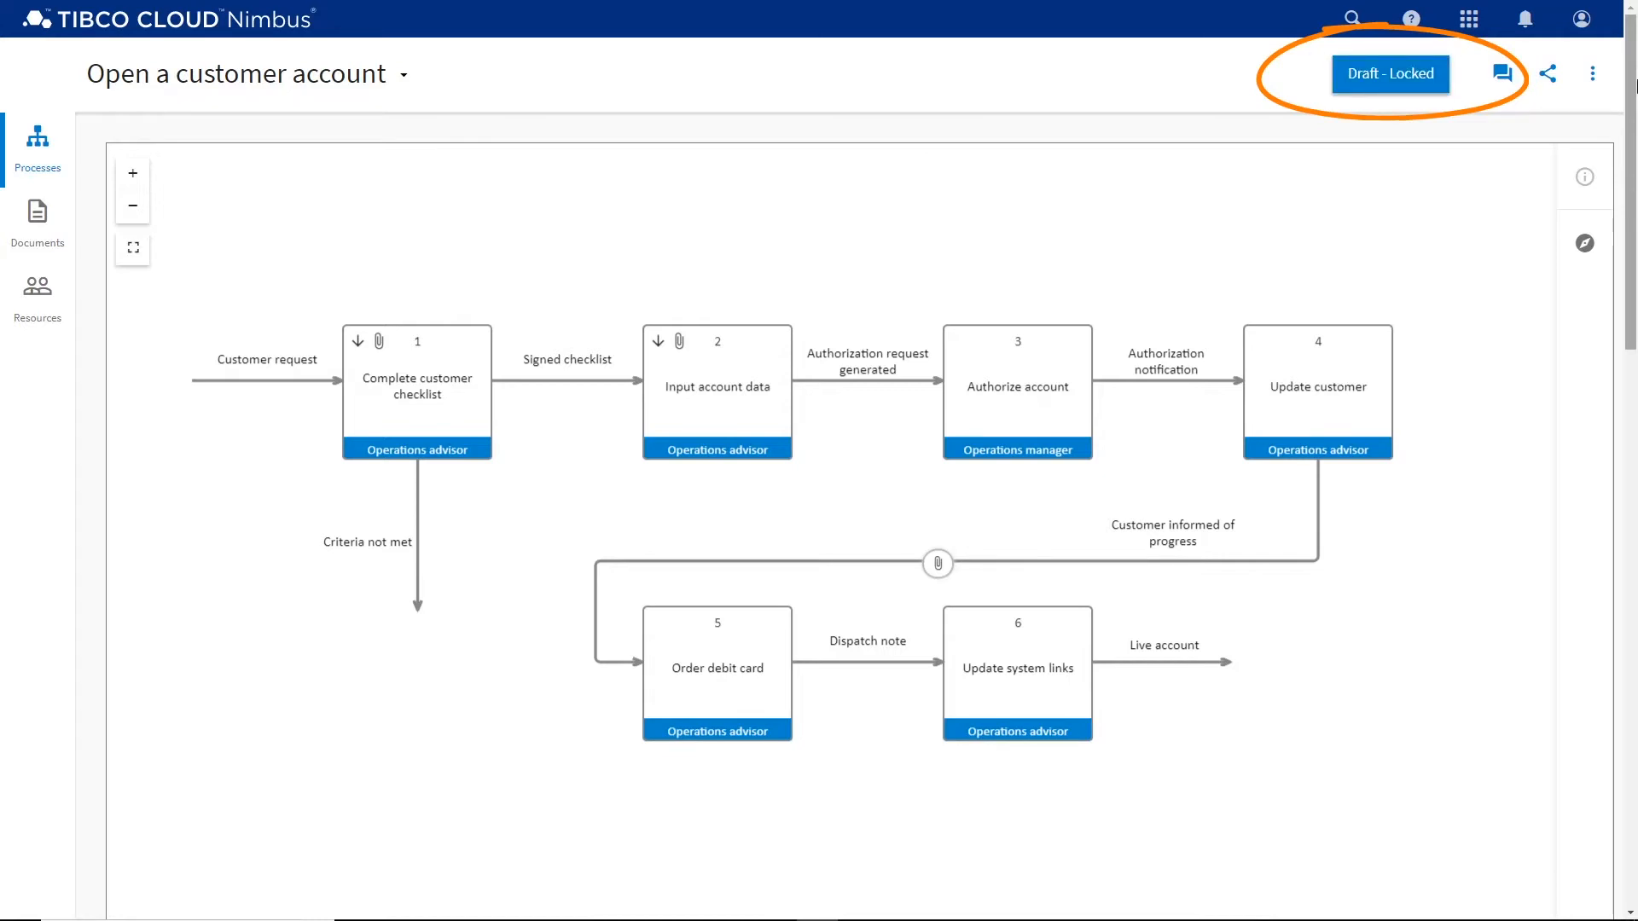
click(1592, 74)
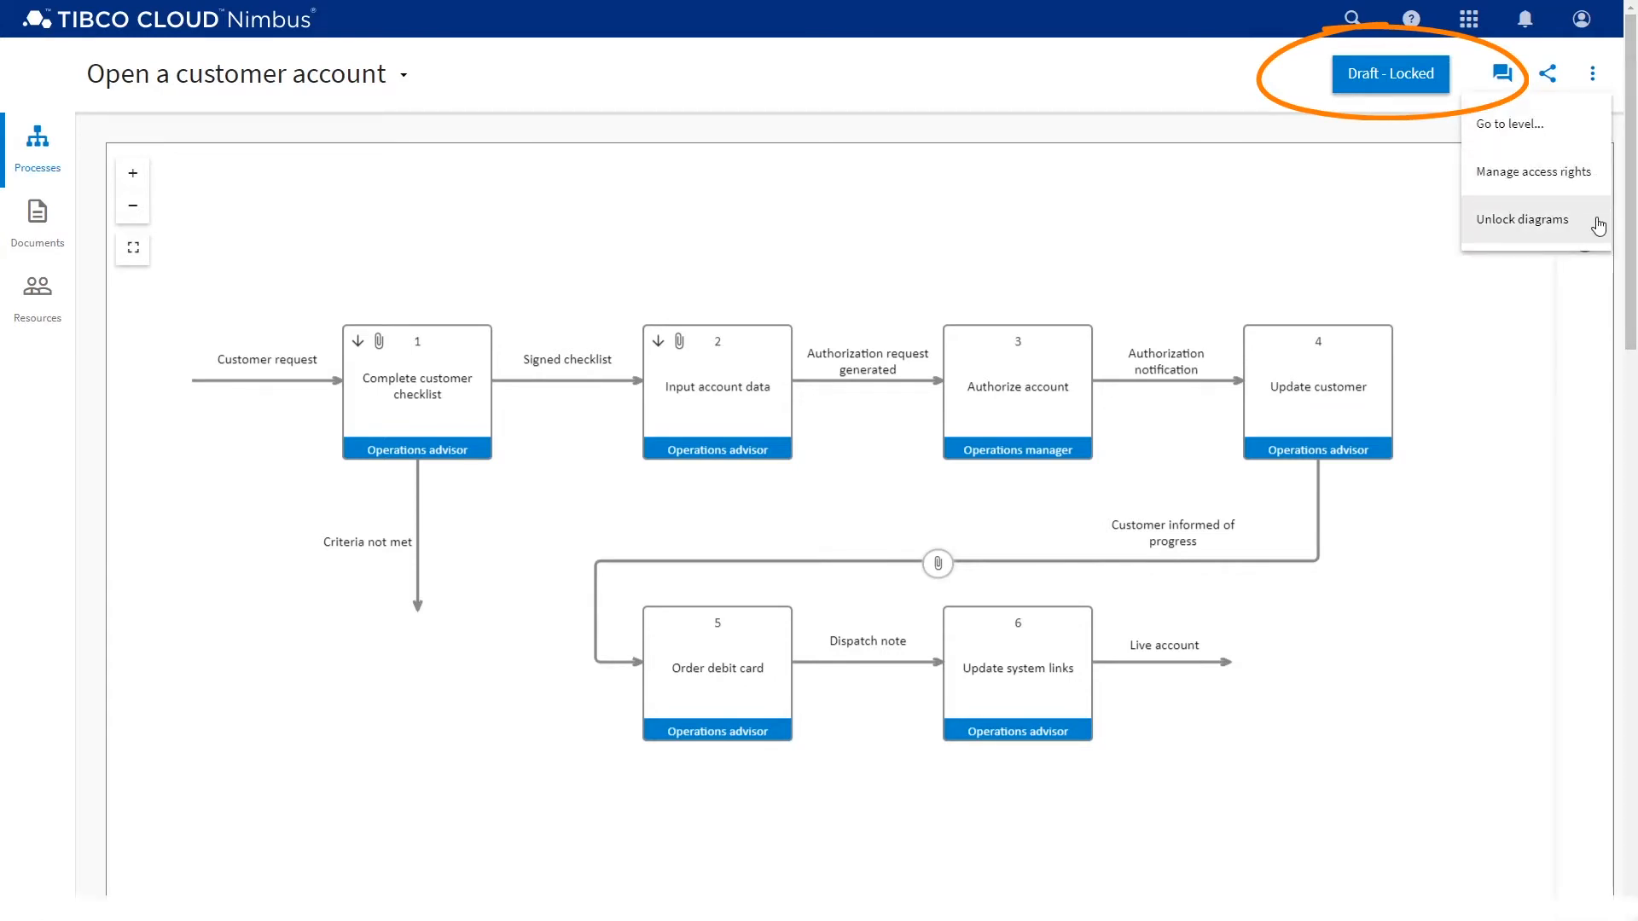
Step: Open the 'Open a customer account' locked draft in the diagram editor
click(1522, 219)
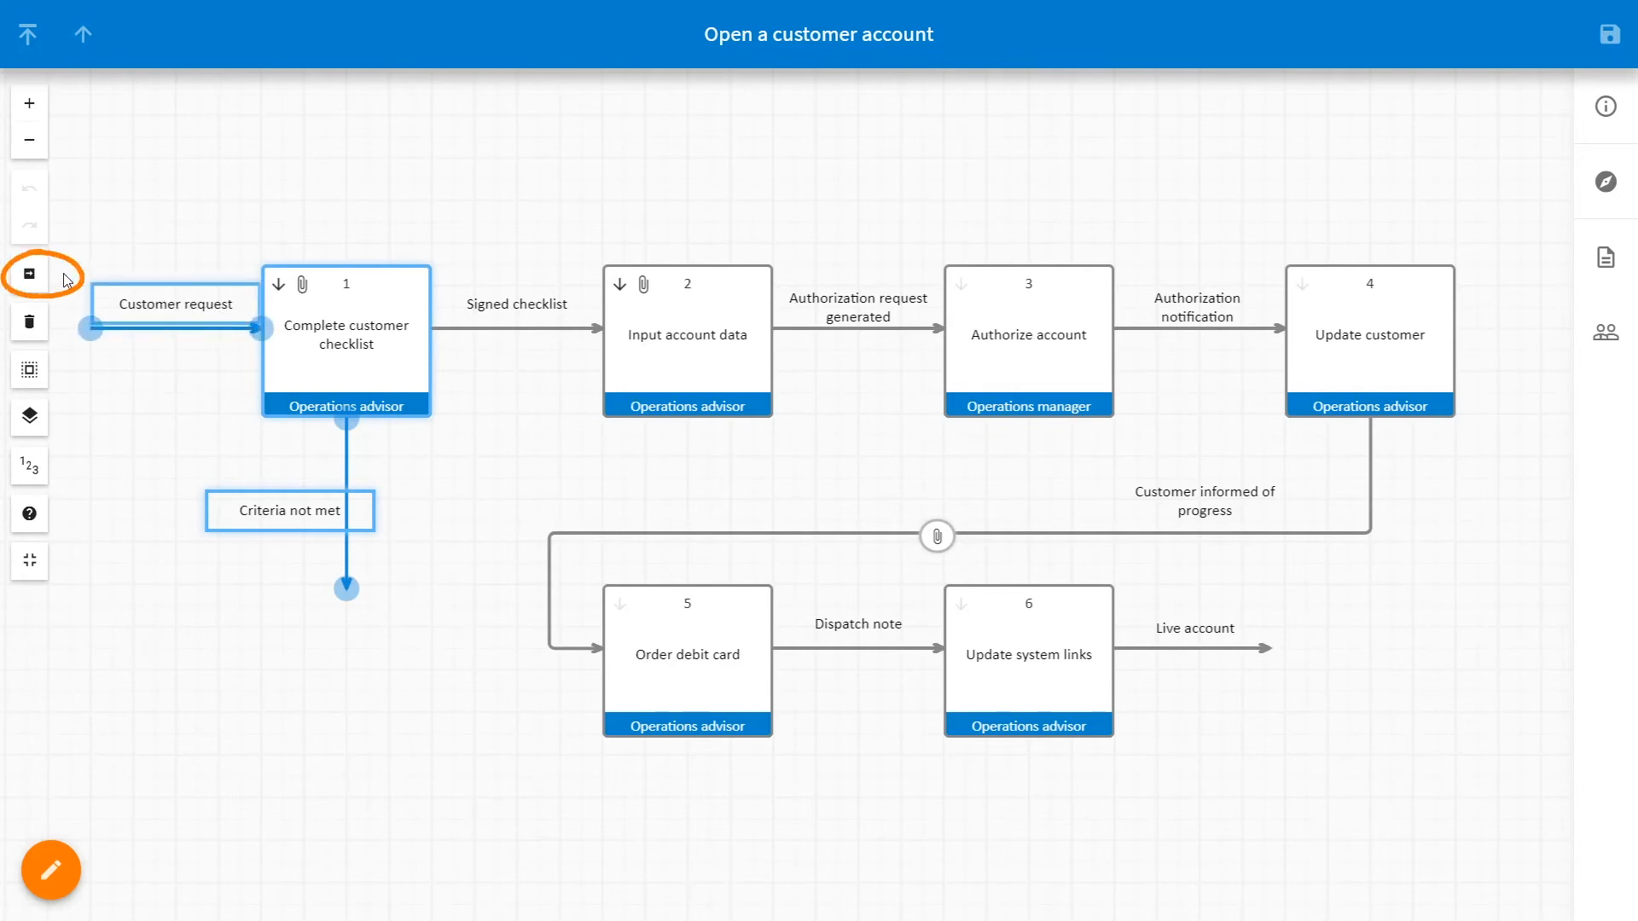
Step: Start moving the five selected objects: Complete customer checklist and its flows
click(29, 275)
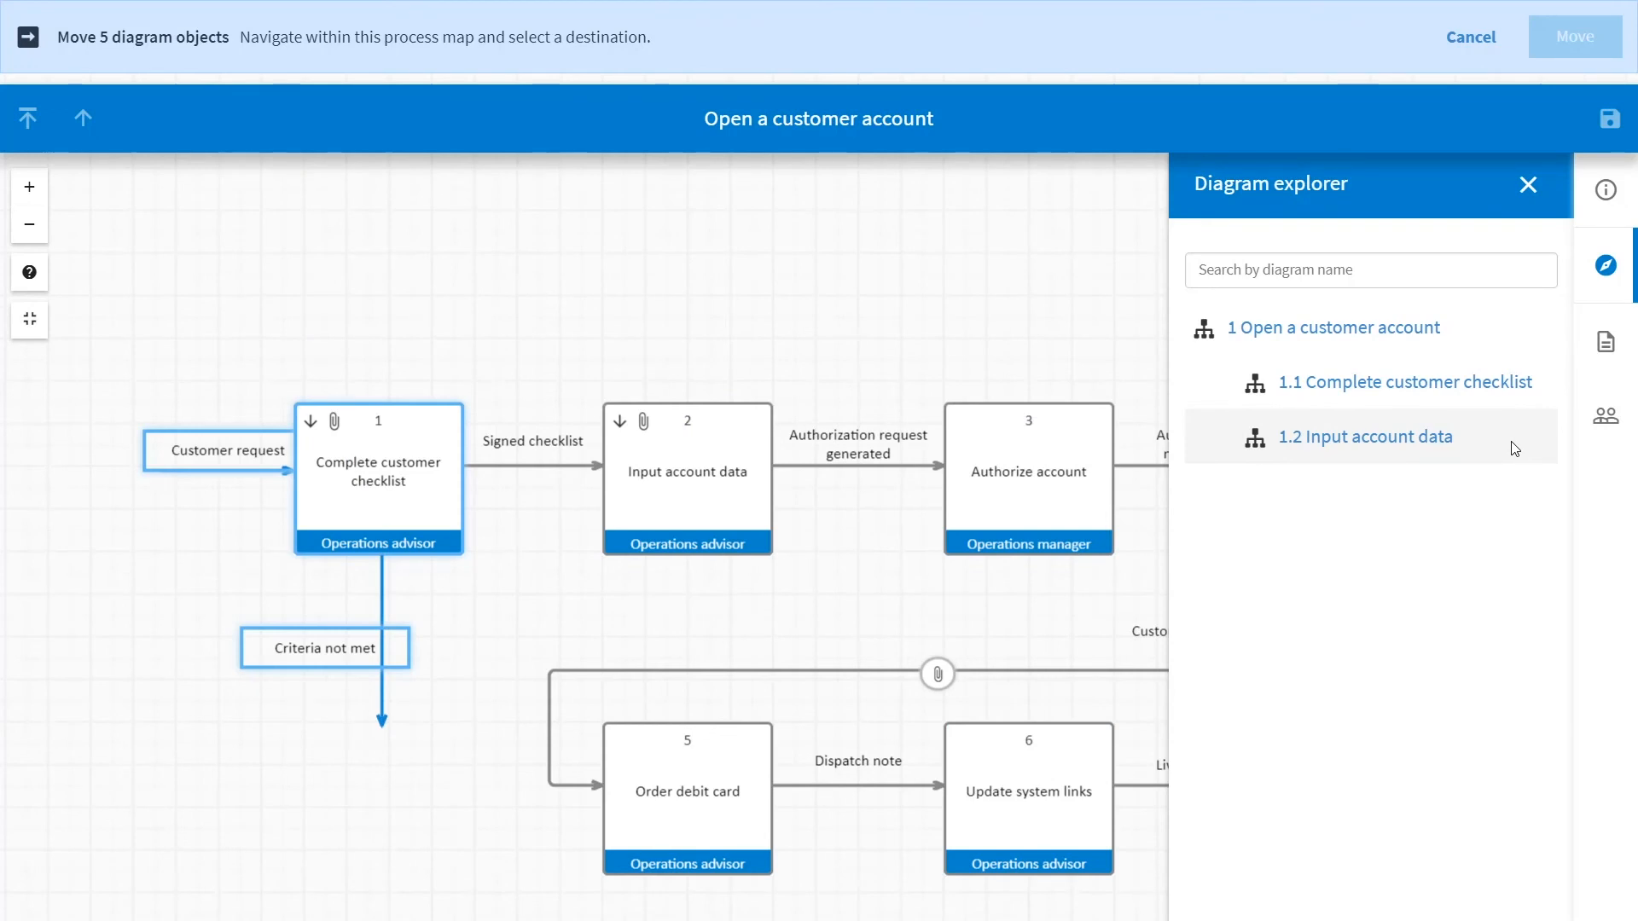
Step: Move the selected objects into the 1.2 Input account data diagram
click(1364, 437)
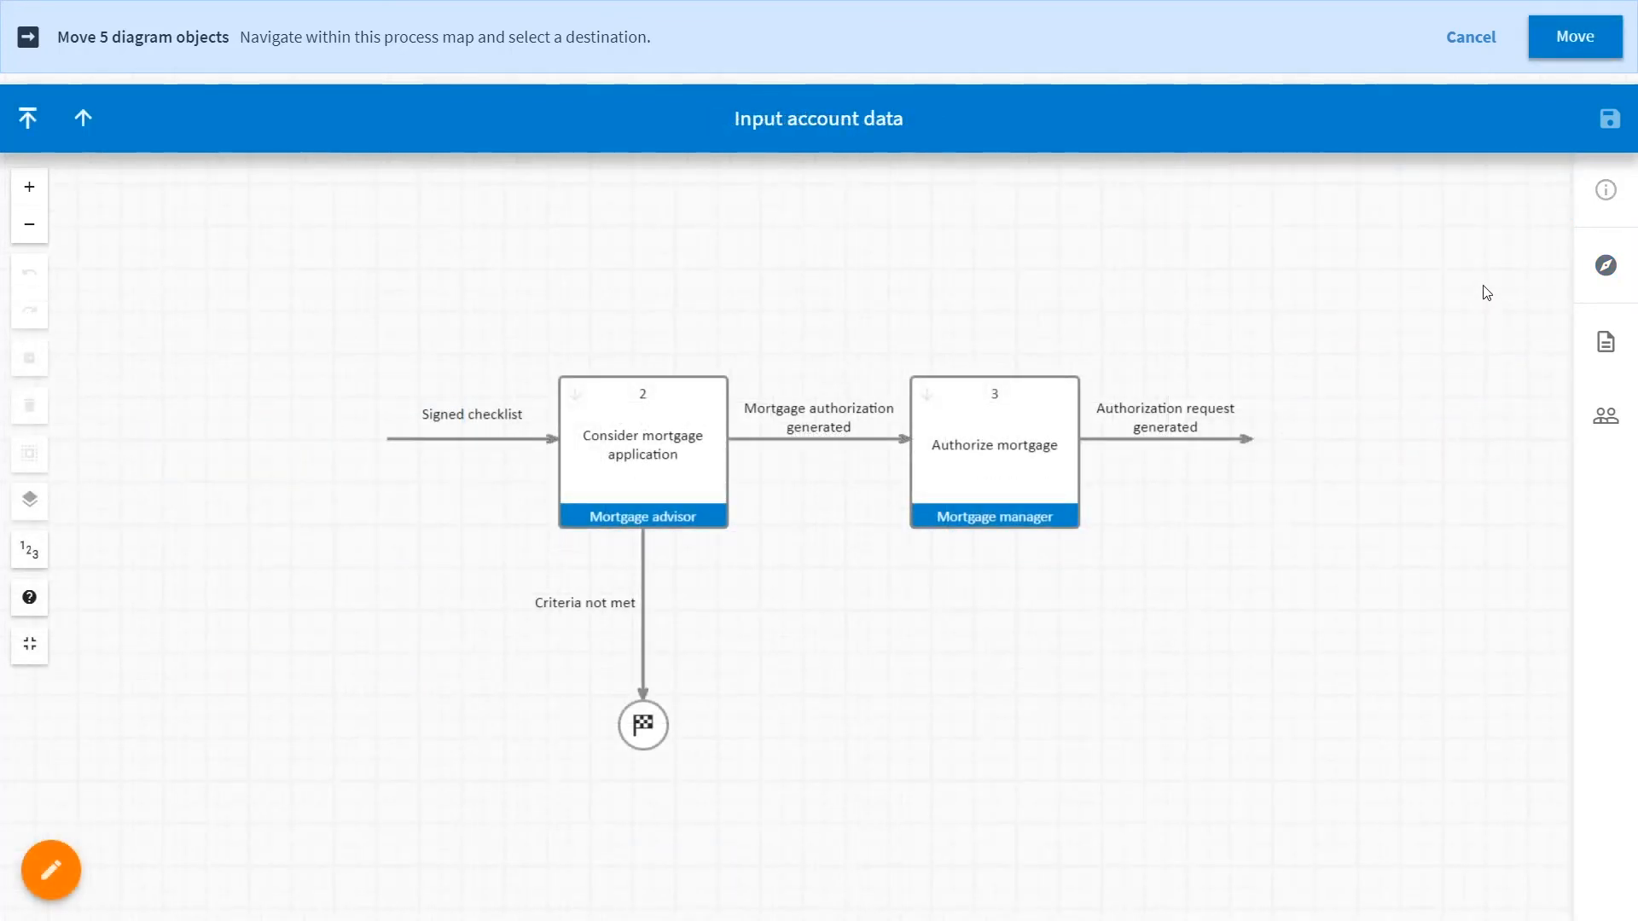
click(1573, 36)
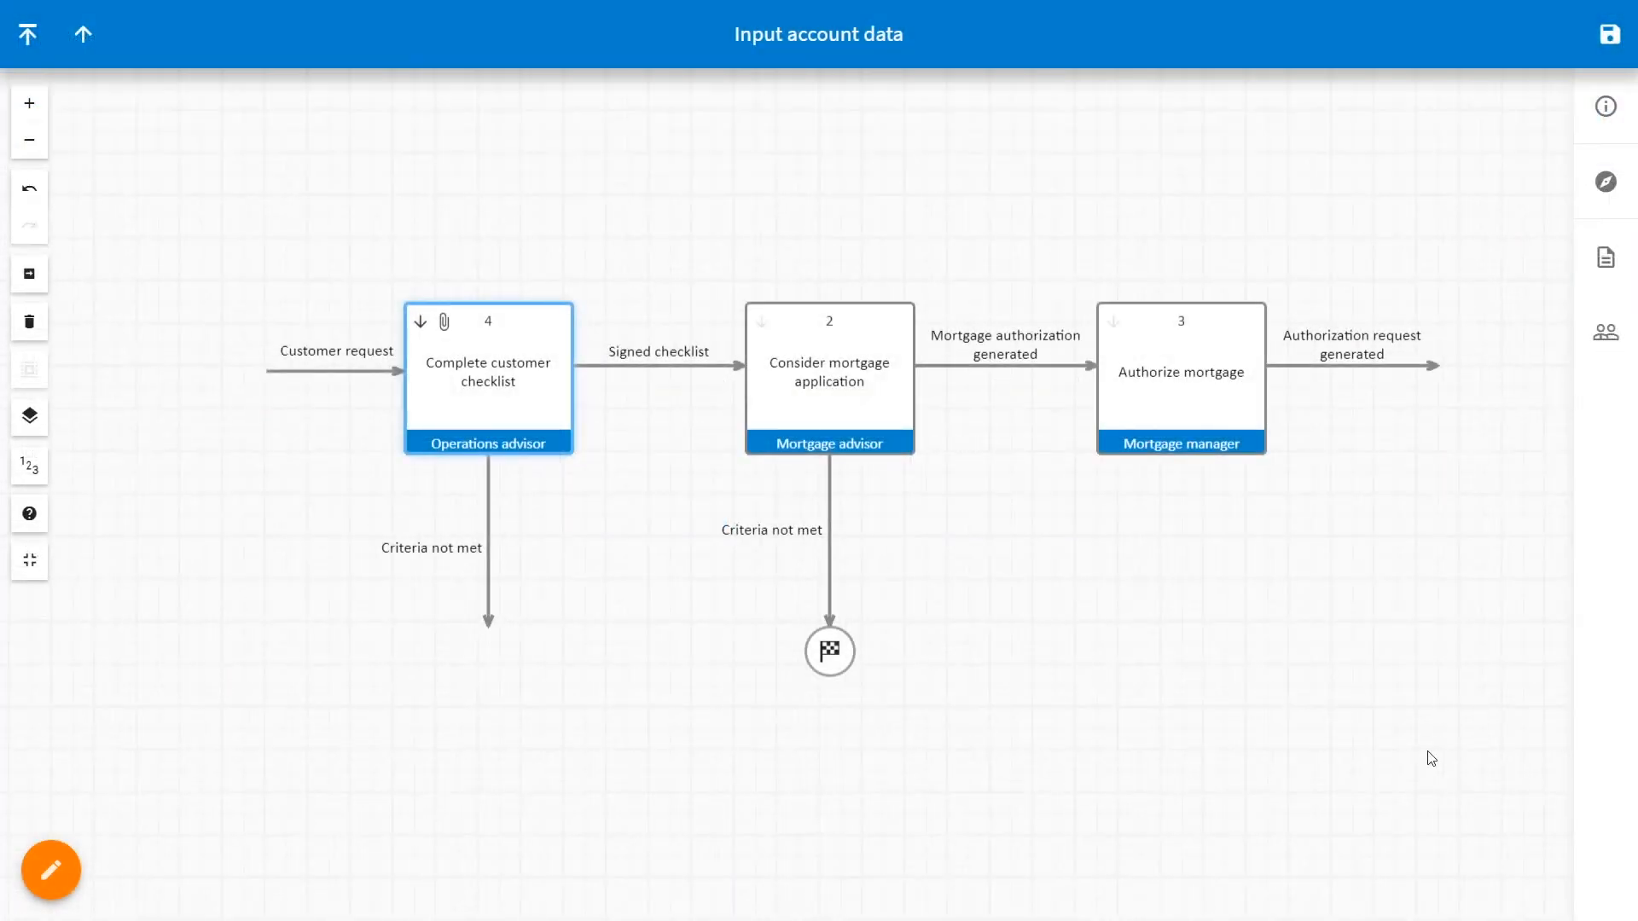